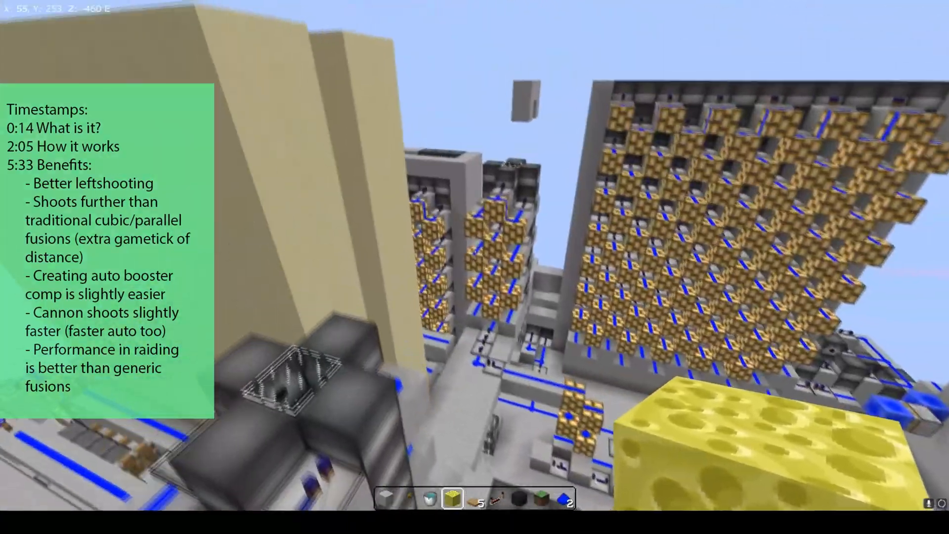
mouse_move(474, 256)
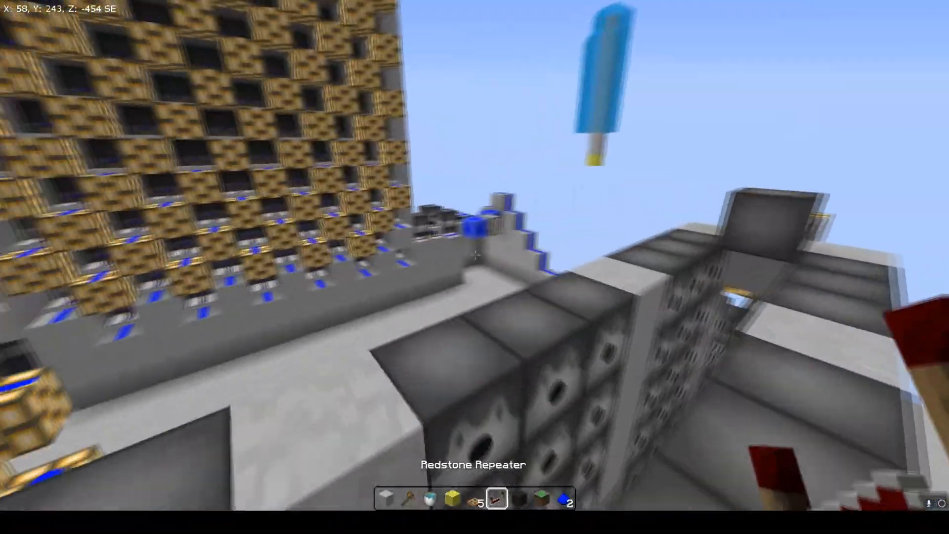
mouse_move(475, 267)
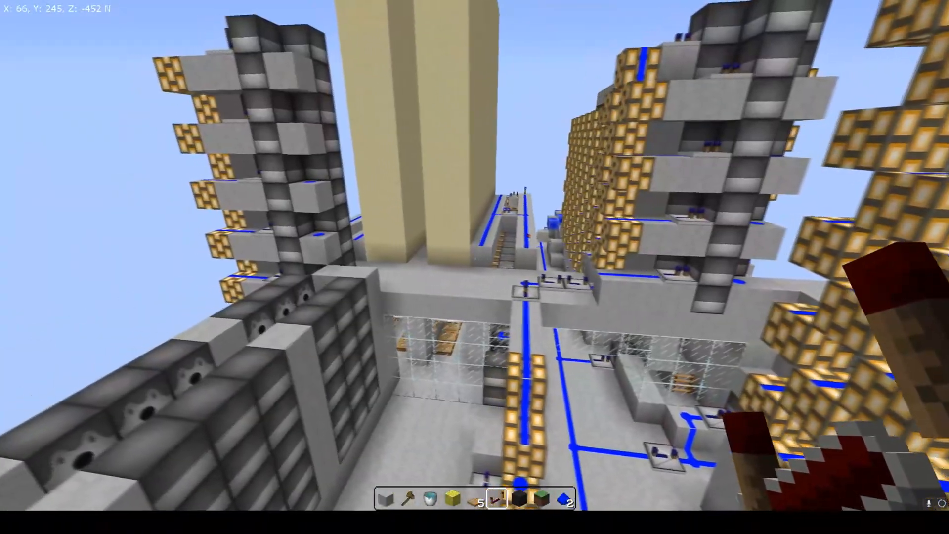
mouse_move(475, 267)
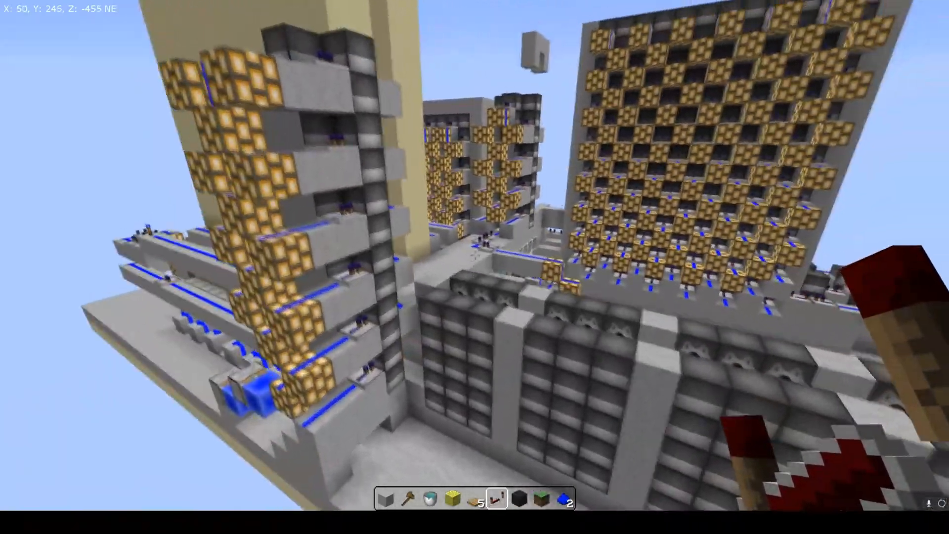
mouse_move(474, 267)
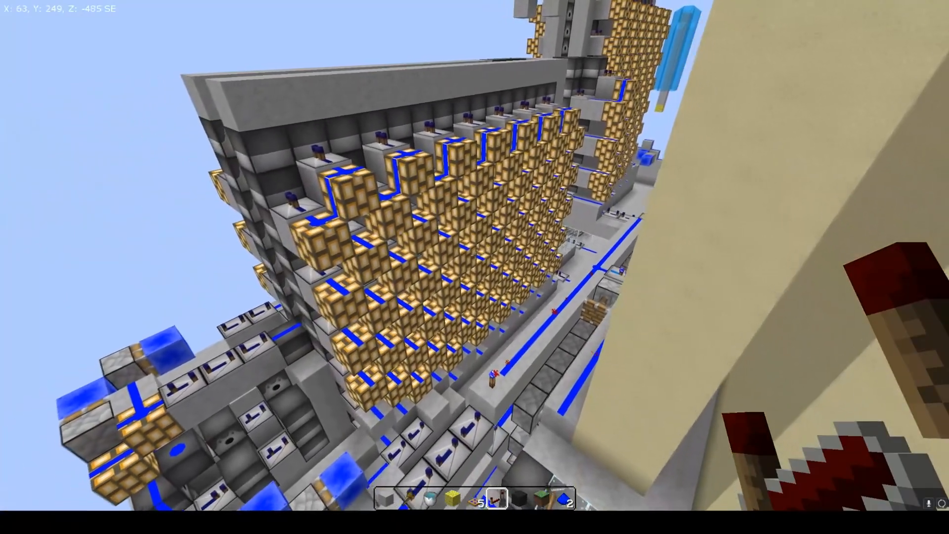
mouse_move(474, 267)
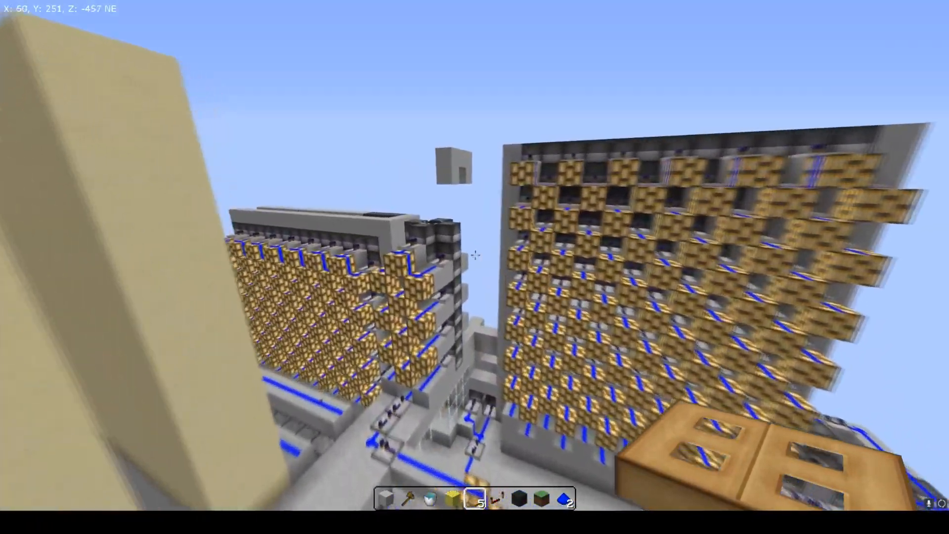
mouse_move(475, 249)
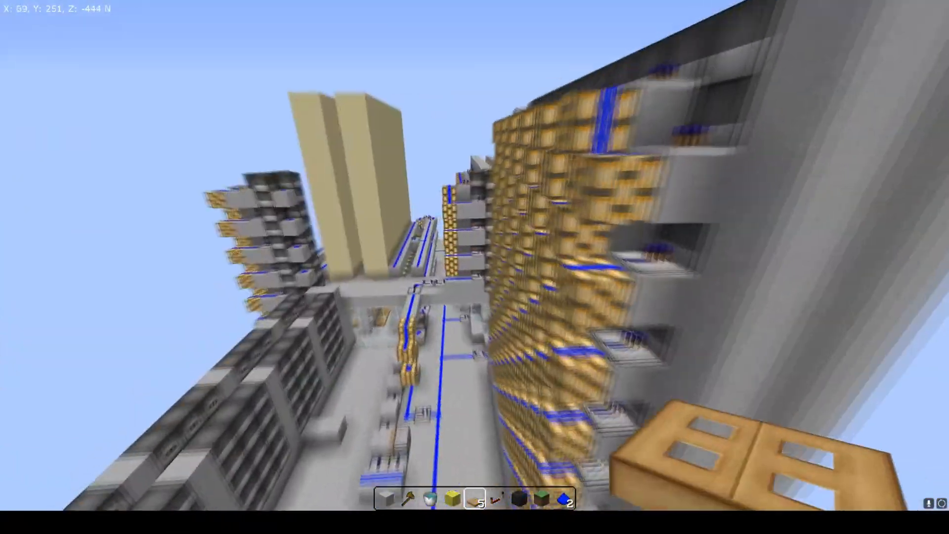
mouse_move(475, 267)
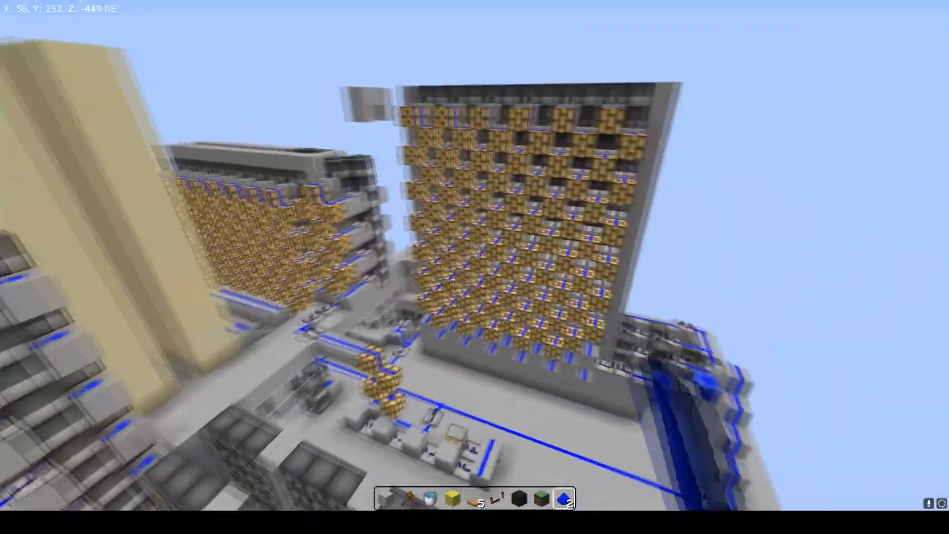
mouse_move(475, 266)
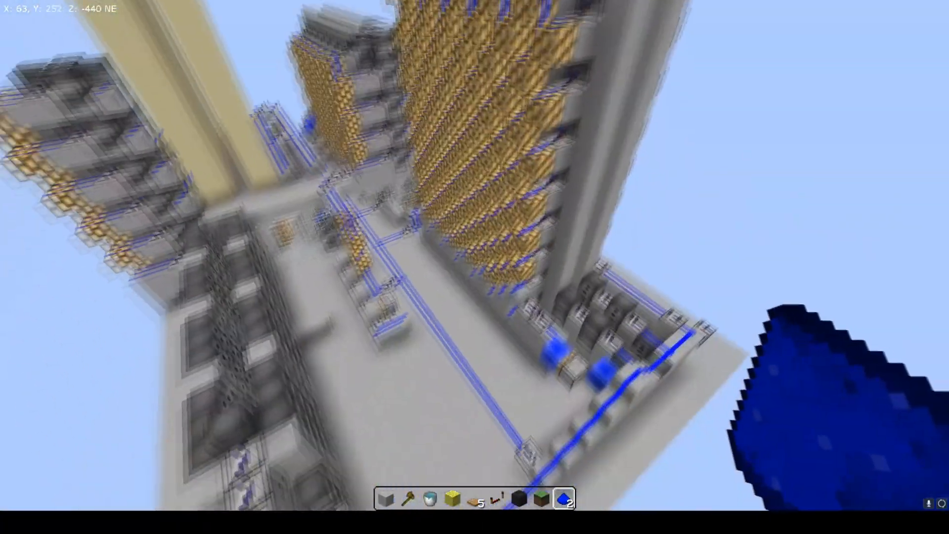
mouse_move(474, 267)
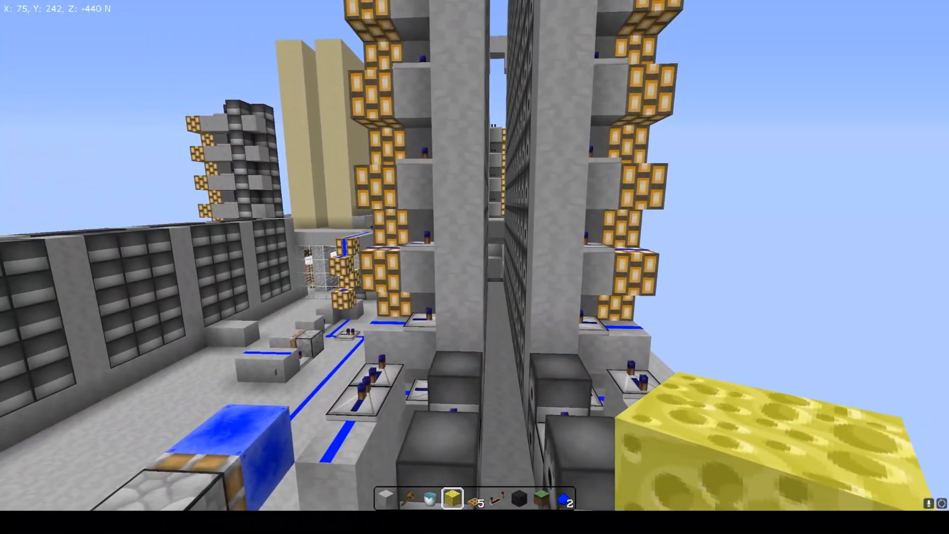
mouse_move(475, 267)
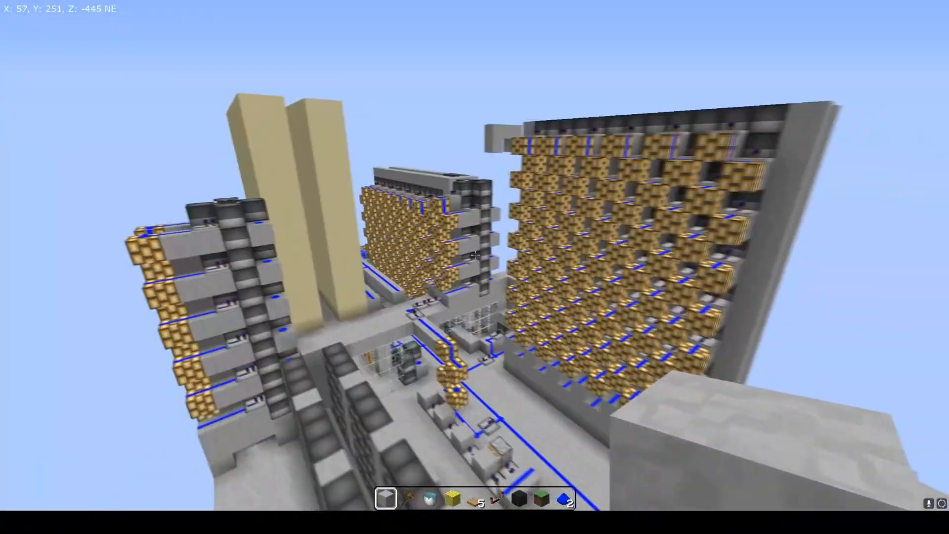
mouse_move(474, 255)
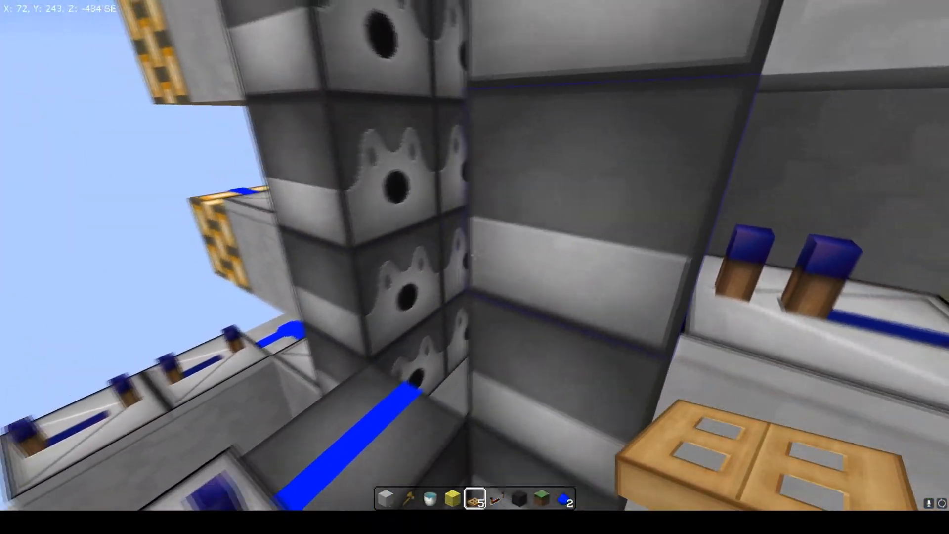
mouse_move(474, 255)
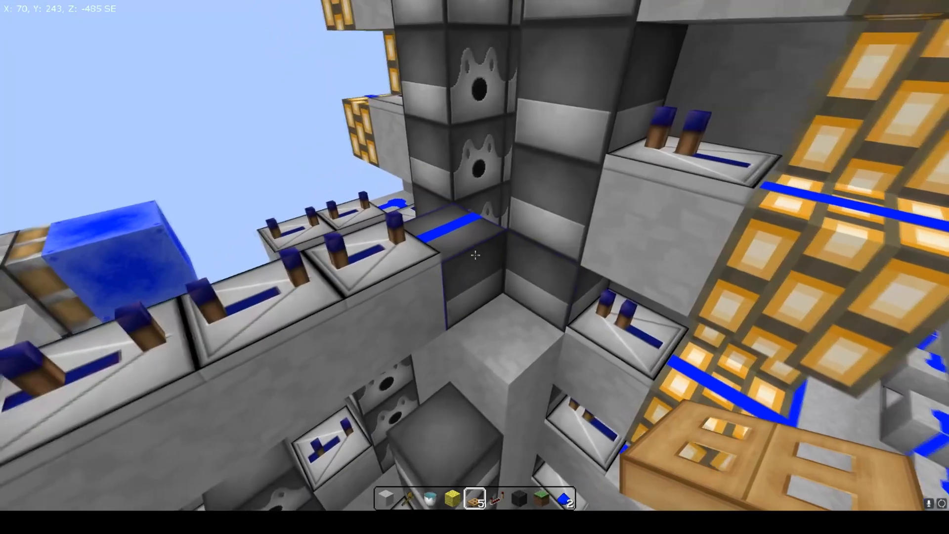
mouse_move(474, 251)
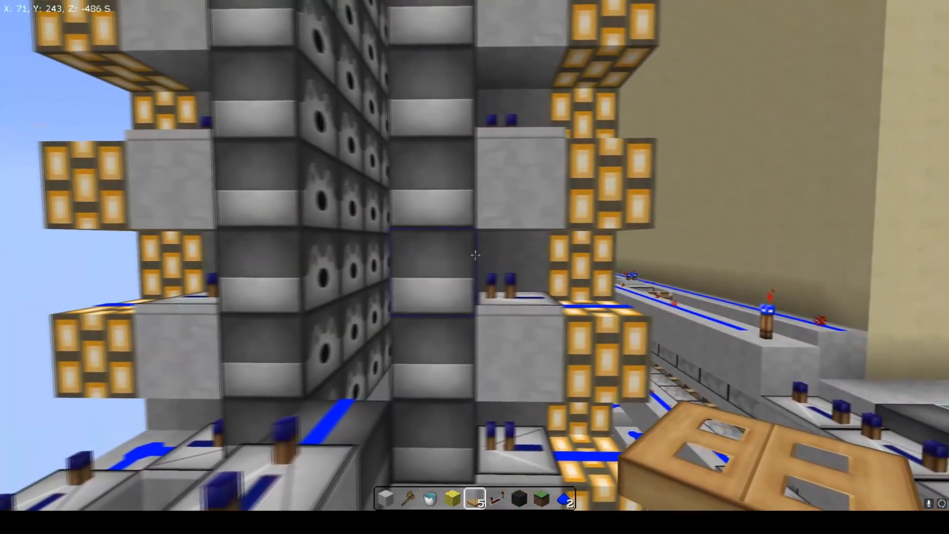
mouse_move(475, 255)
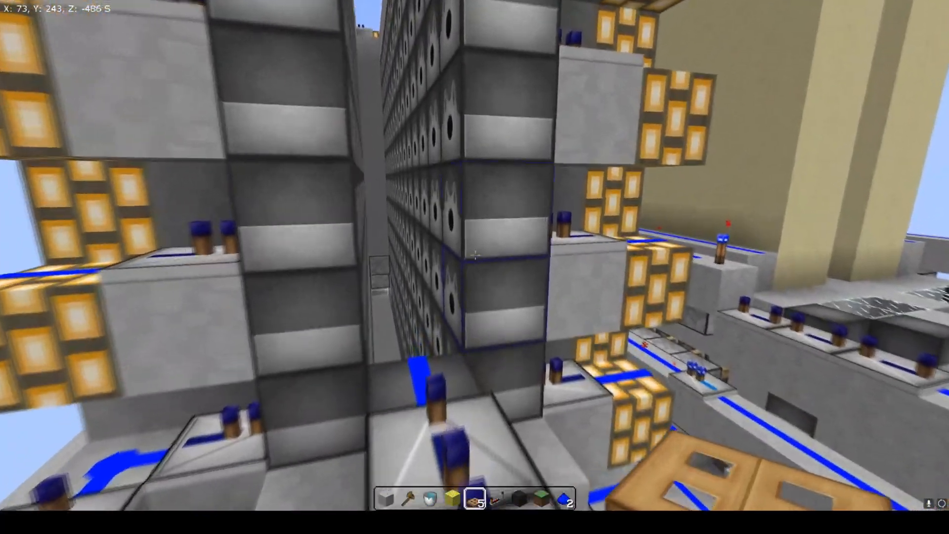
mouse_move(475, 255)
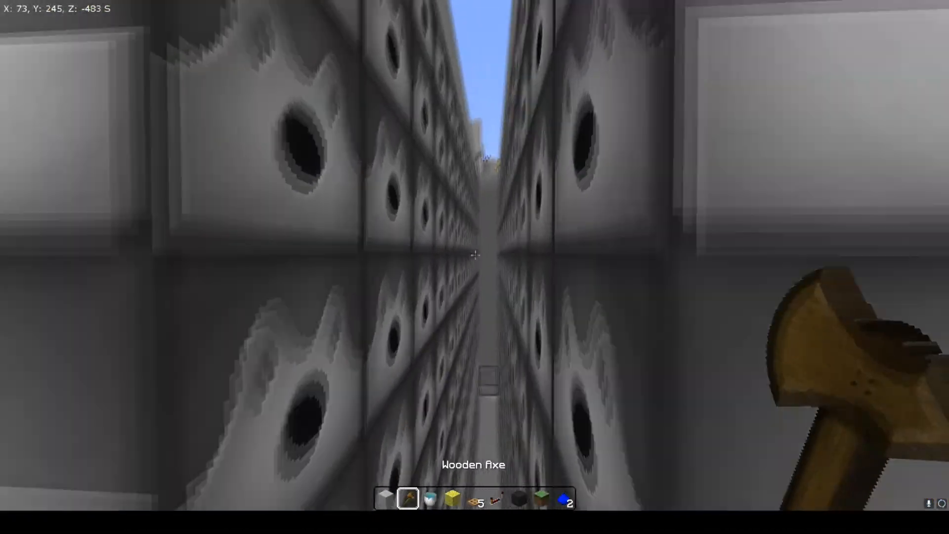
click(475, 255)
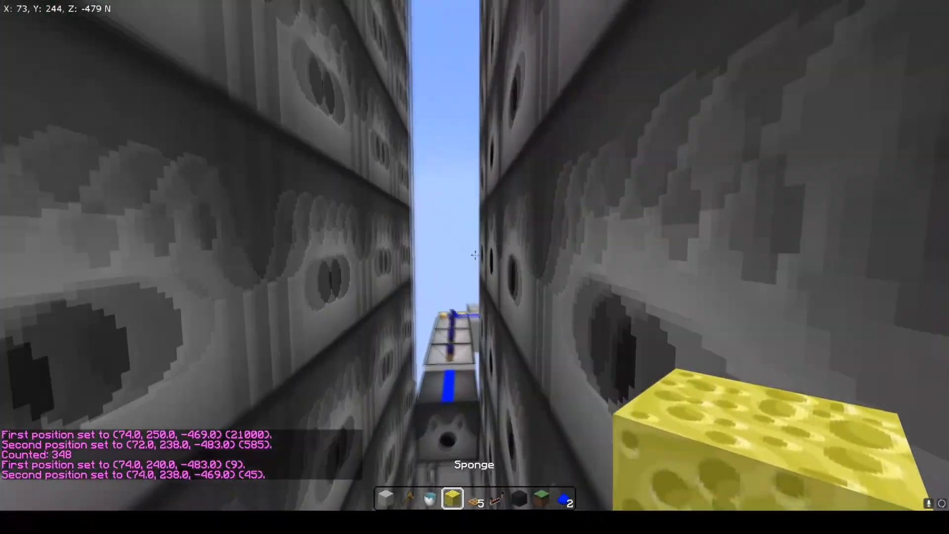
mouse_move(474, 261)
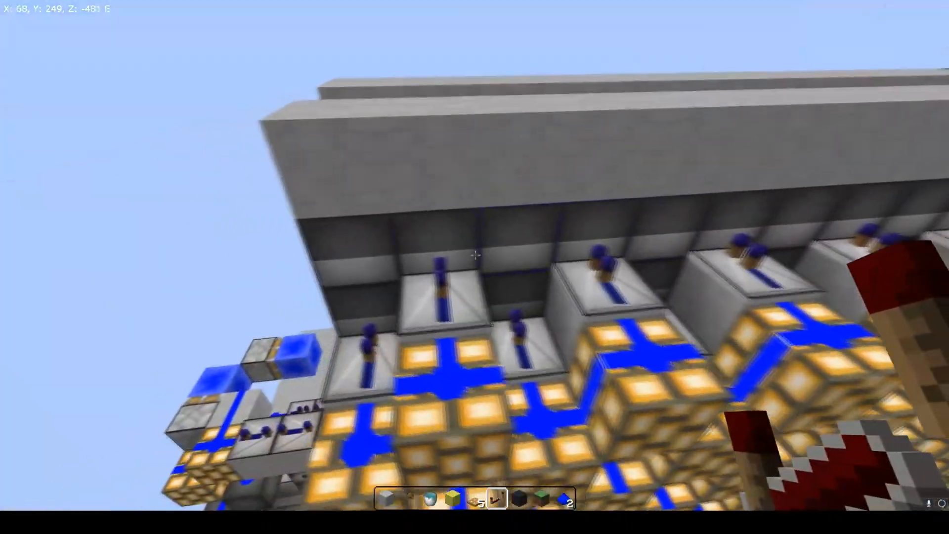
mouse_move(475, 255)
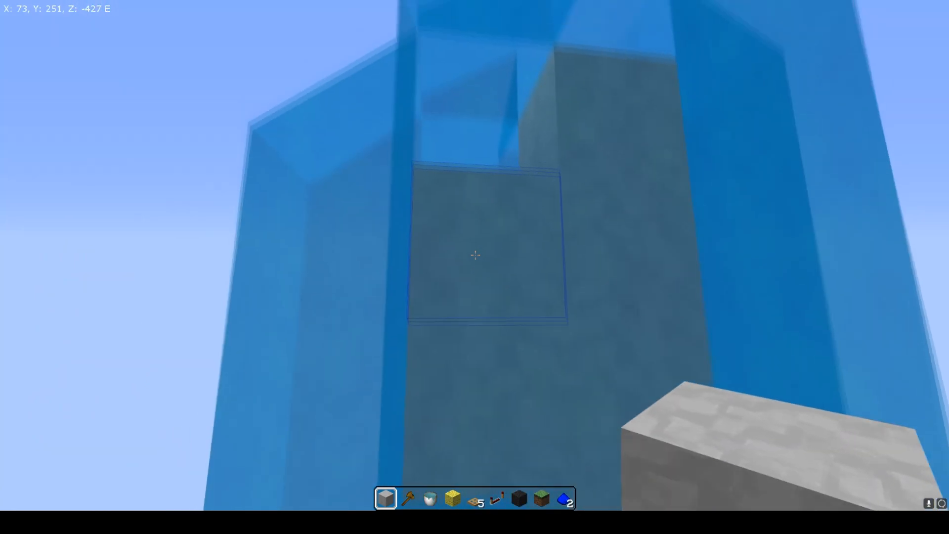
mouse_move(475, 254)
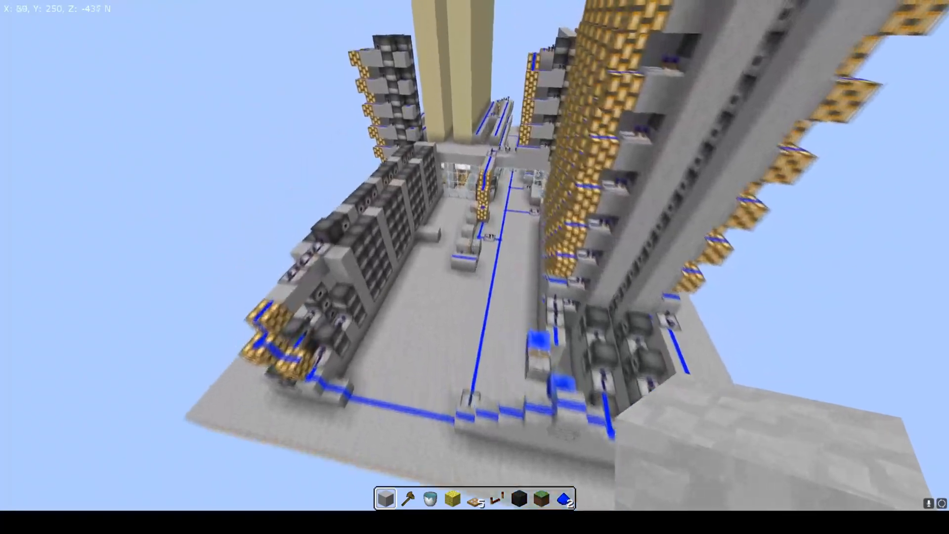
mouse_move(474, 267)
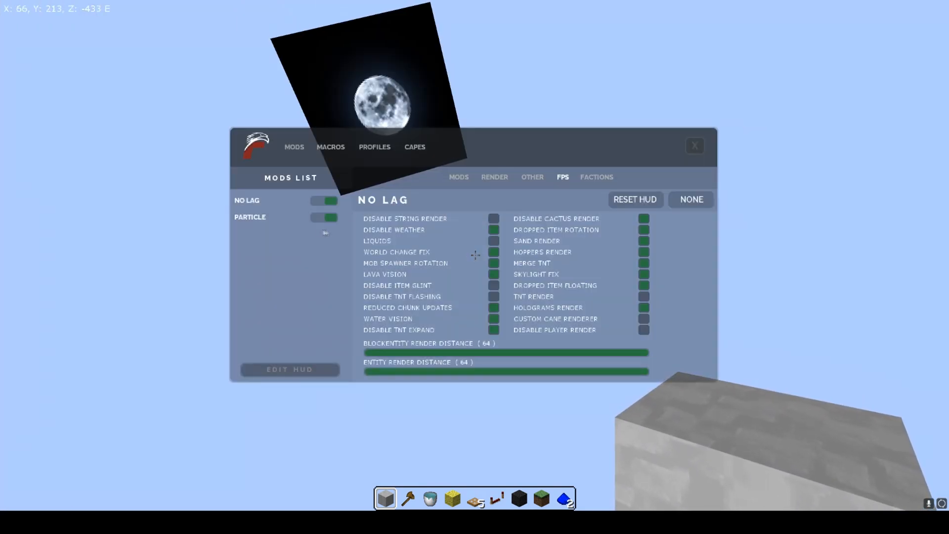
key(Escape)
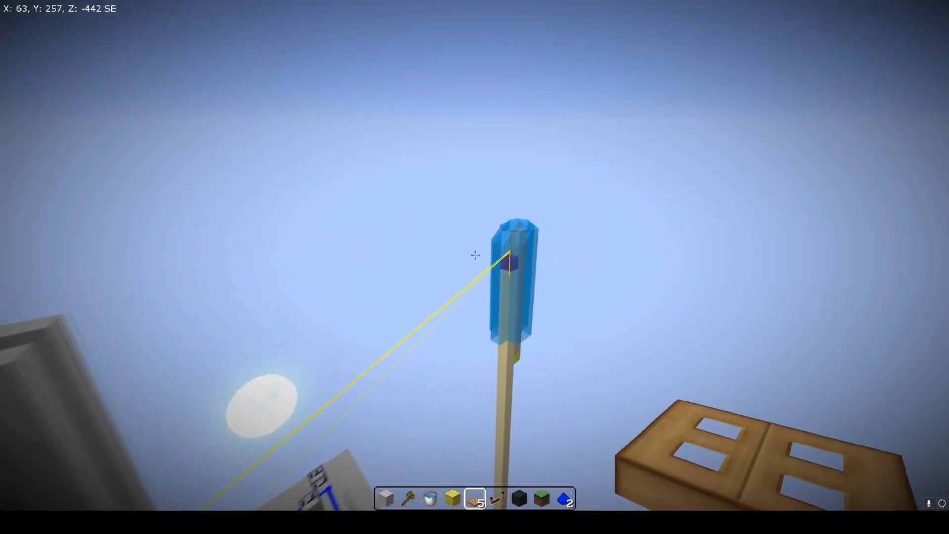
key(f3)
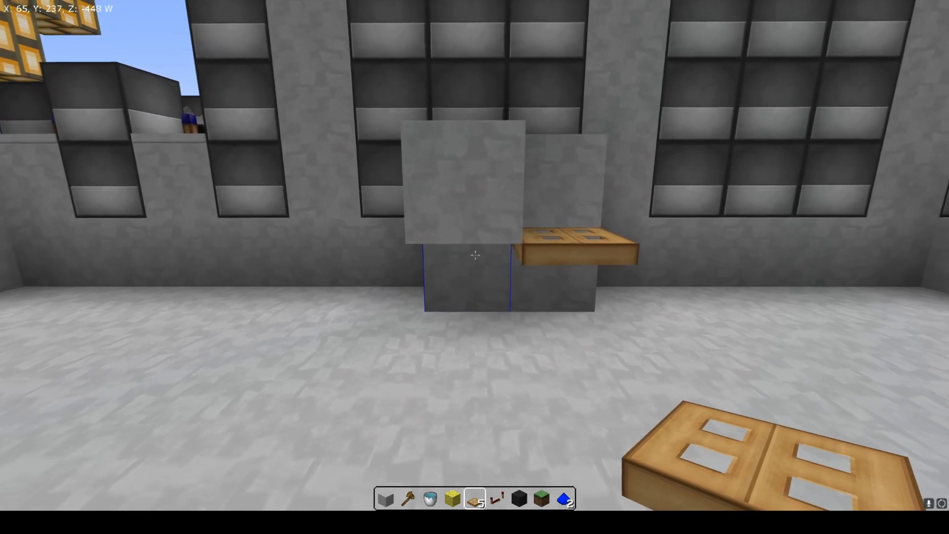
mouse_move(475, 255)
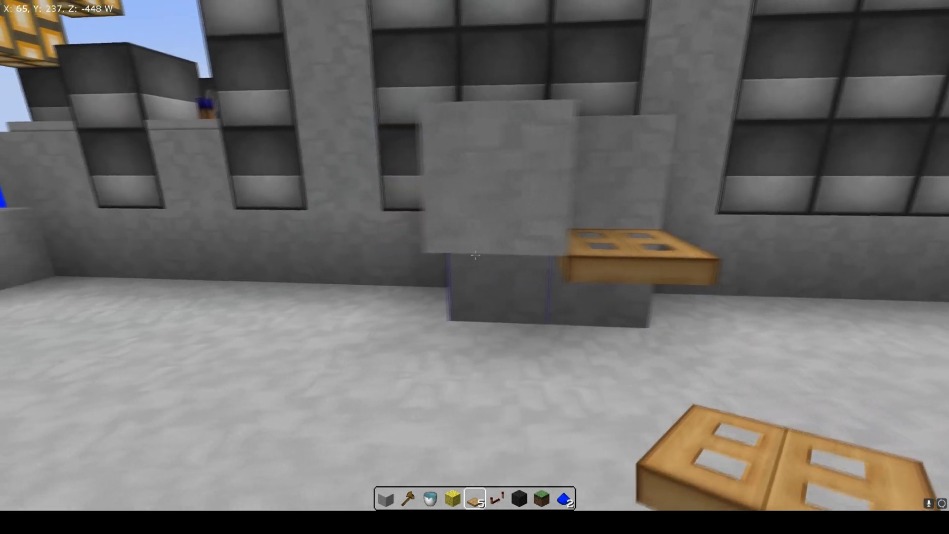
mouse_move(475, 255)
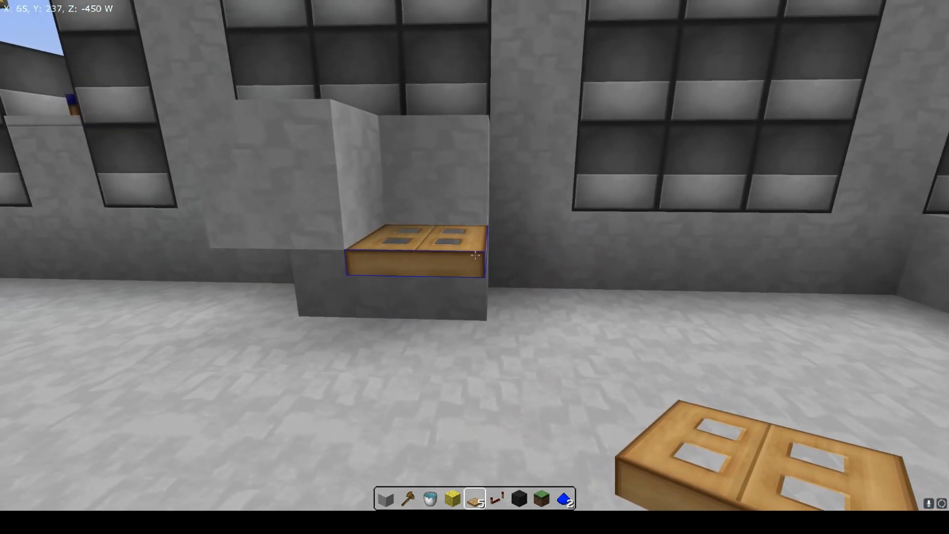
mouse_move(475, 267)
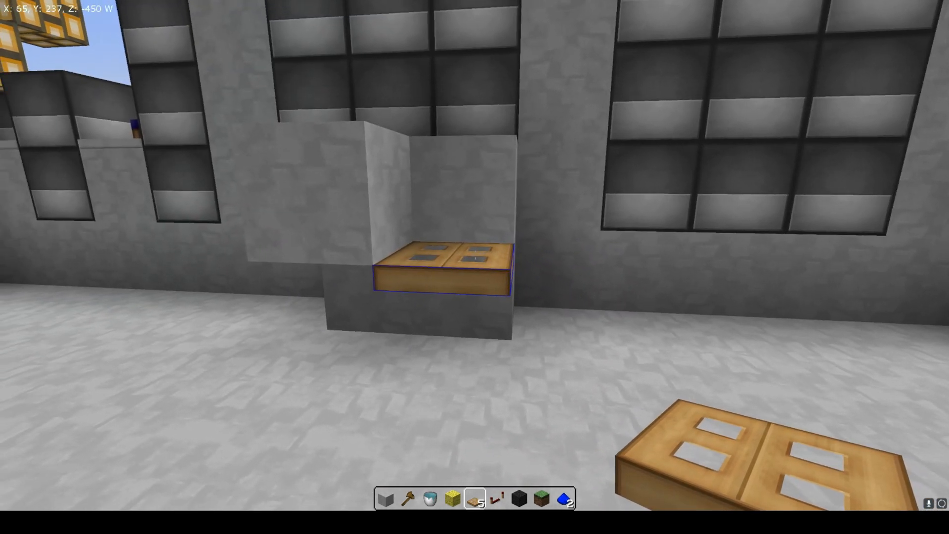
mouse_move(475, 267)
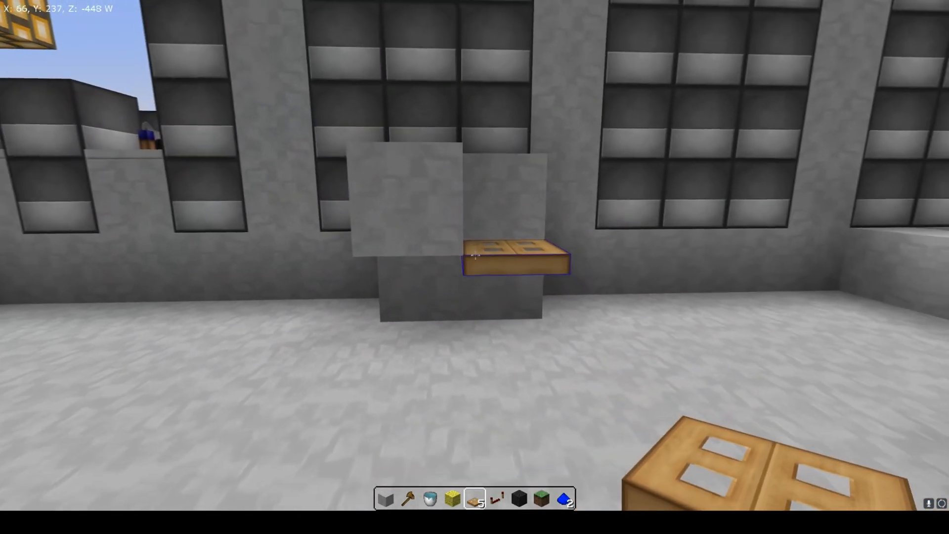
mouse_move(475, 255)
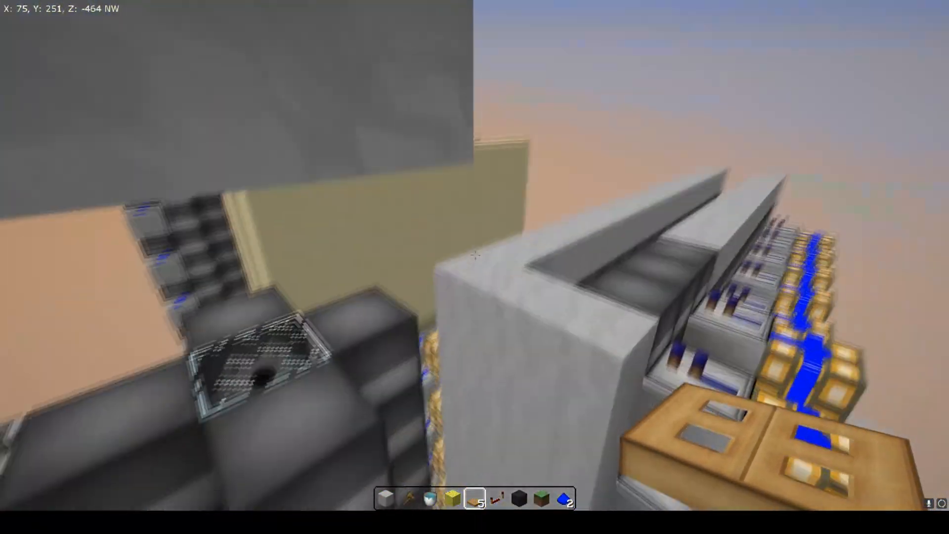
mouse_move(475, 249)
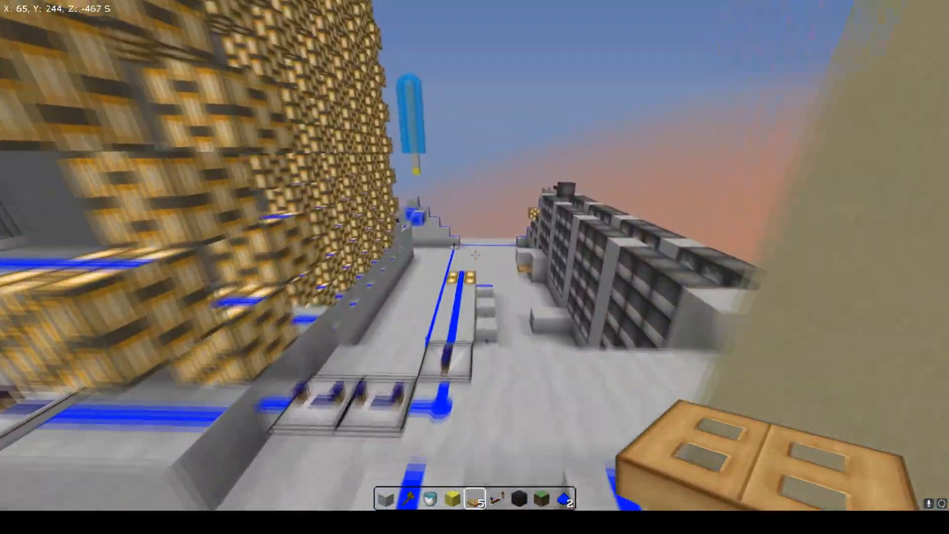
mouse_move(475, 267)
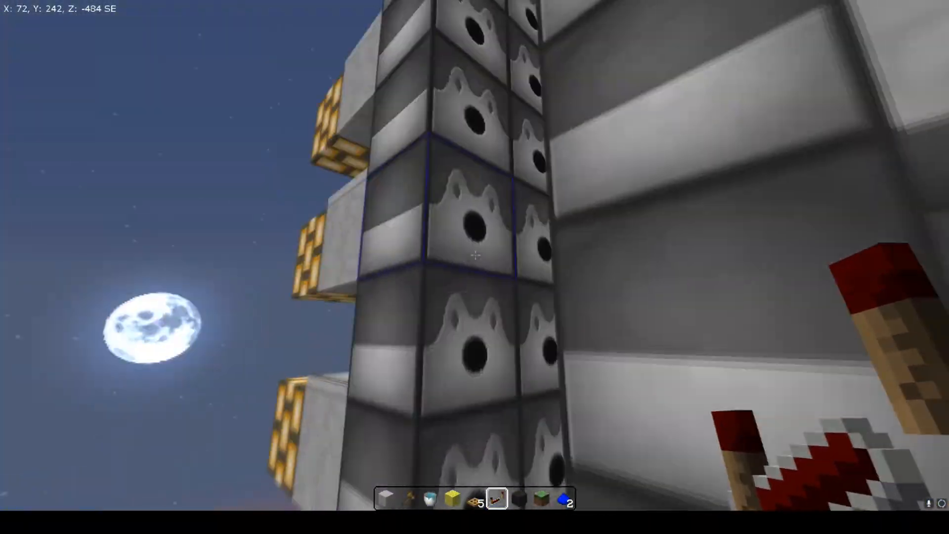
mouse_move(475, 255)
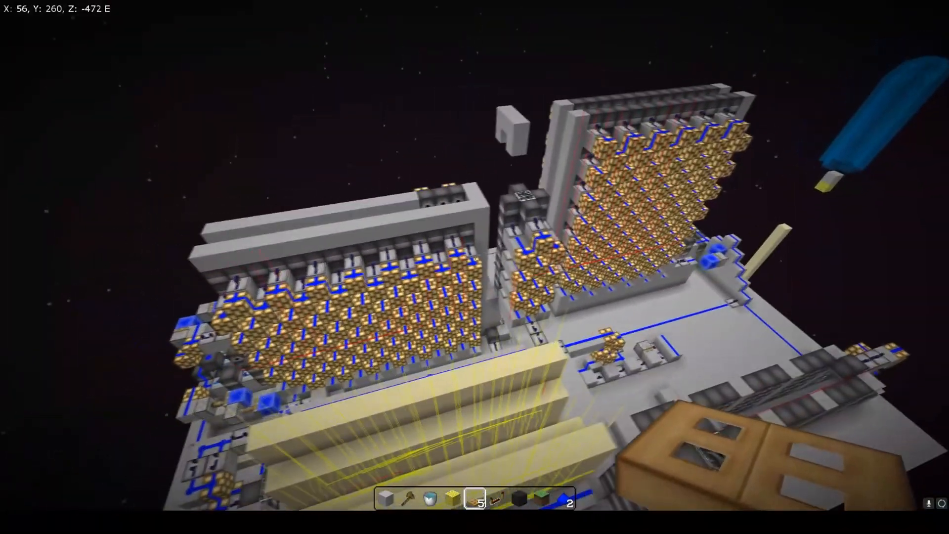
mouse_move(474, 254)
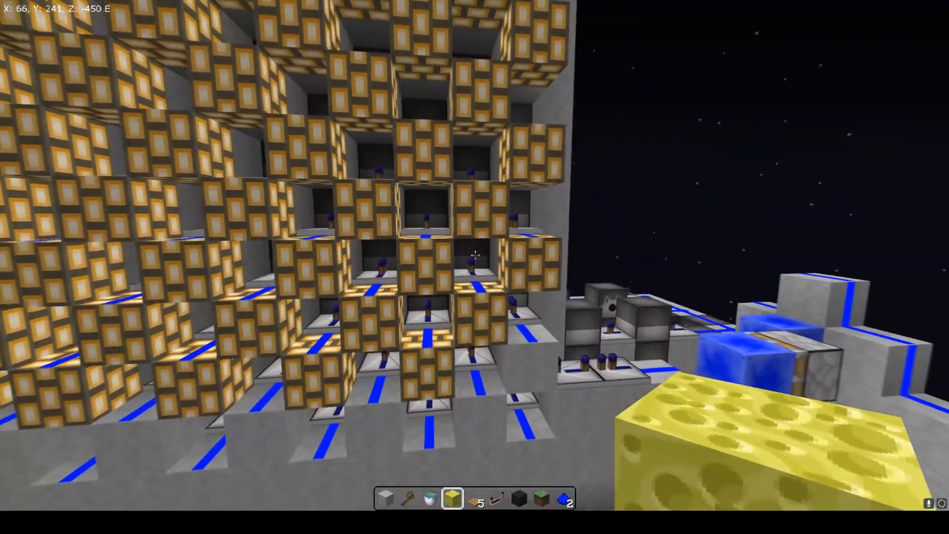
mouse_move(474, 255)
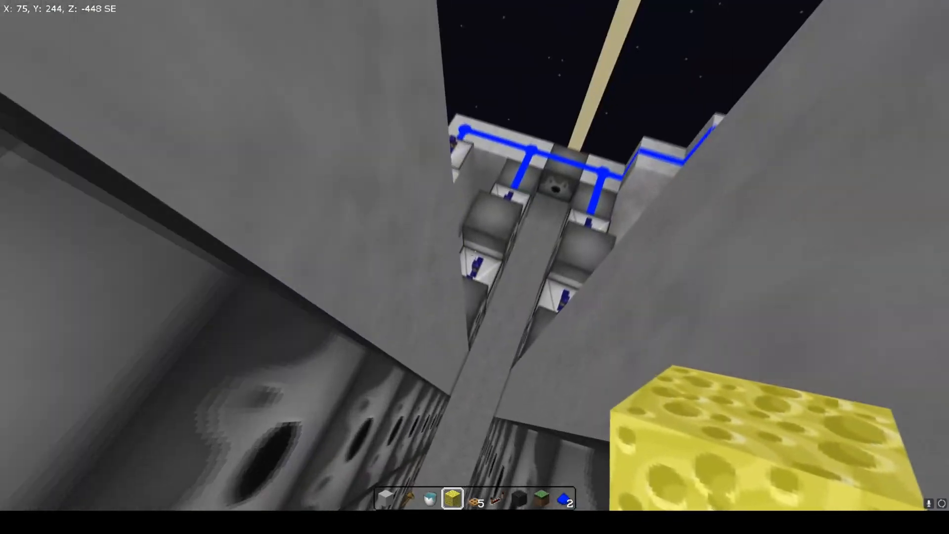
mouse_move(475, 255)
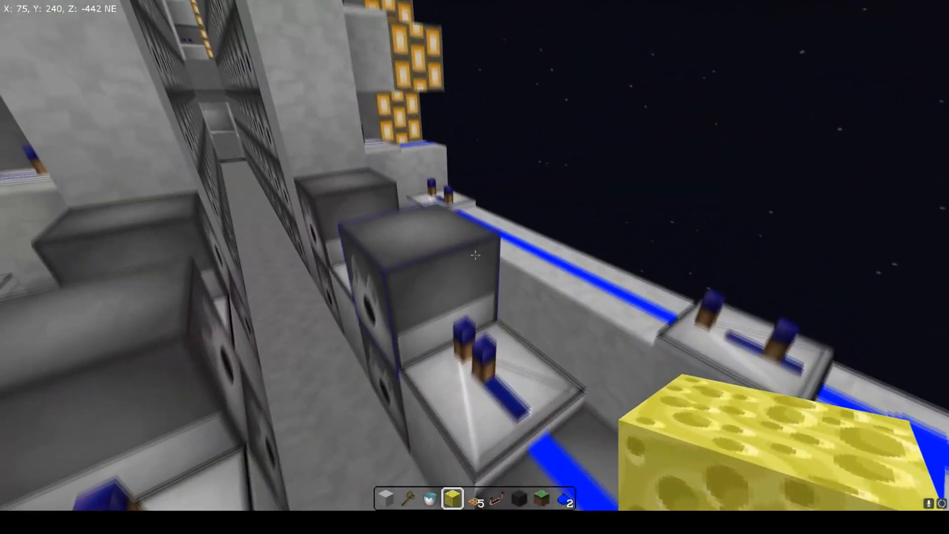
mouse_move(475, 255)
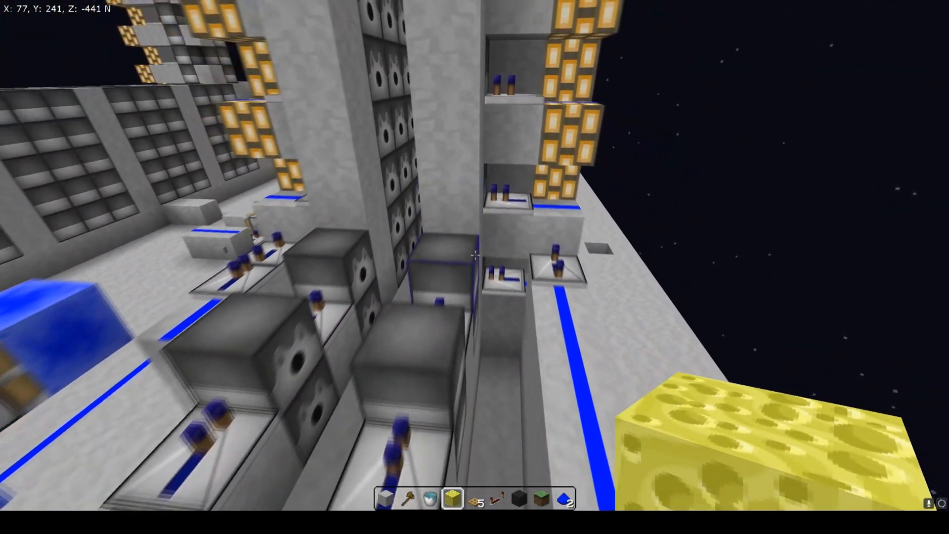
mouse_move(475, 254)
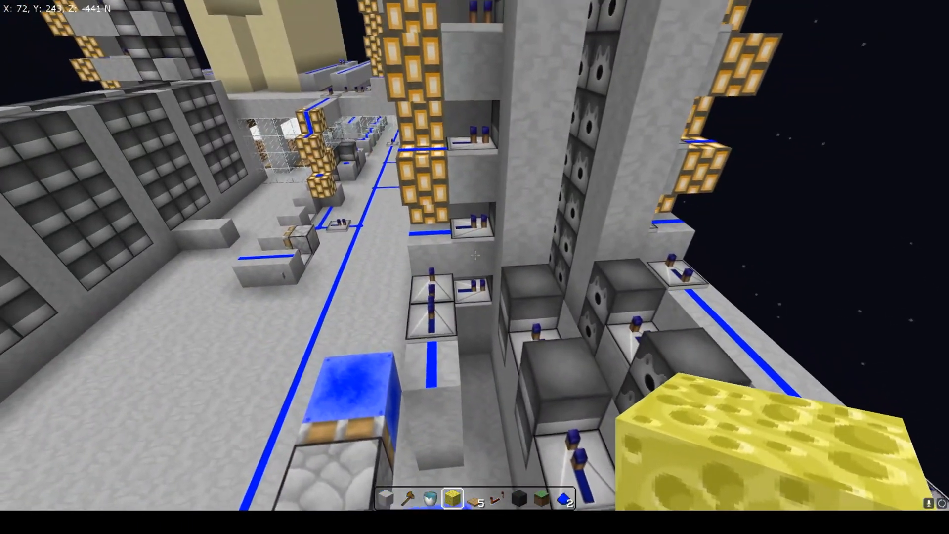
mouse_move(475, 256)
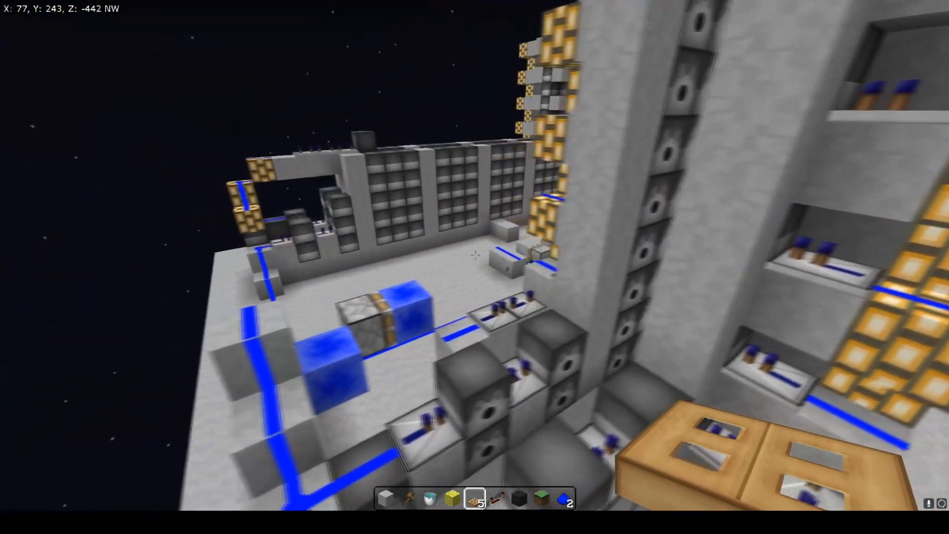
mouse_move(475, 255)
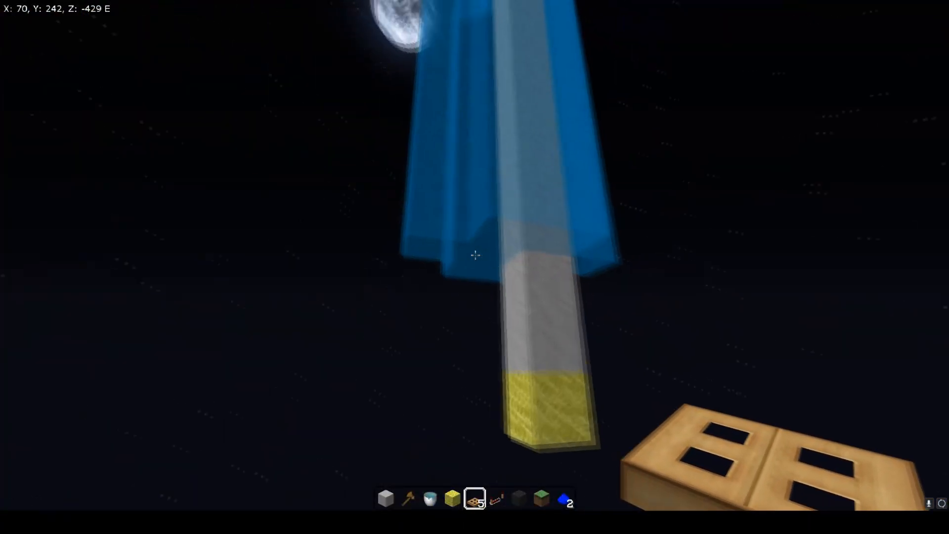
mouse_move(474, 255)
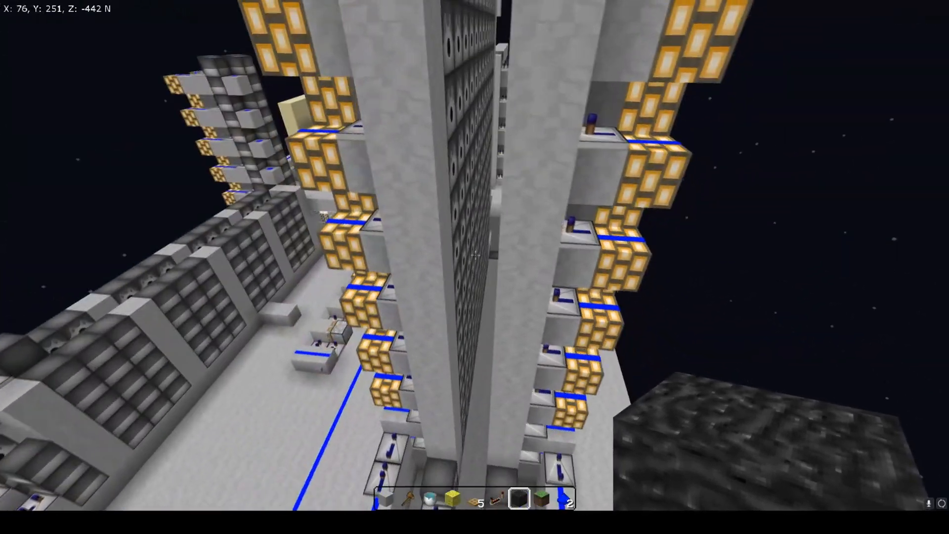
mouse_move(474, 267)
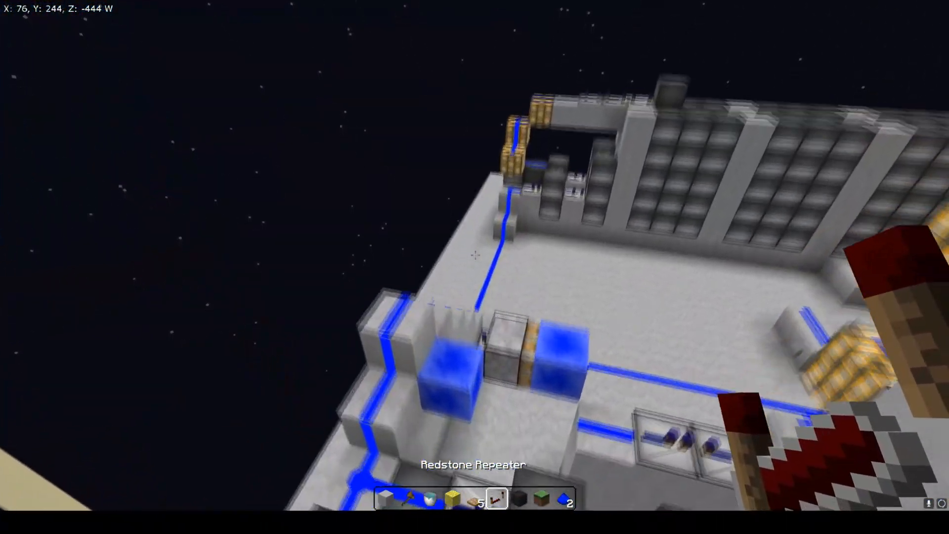
mouse_move(474, 254)
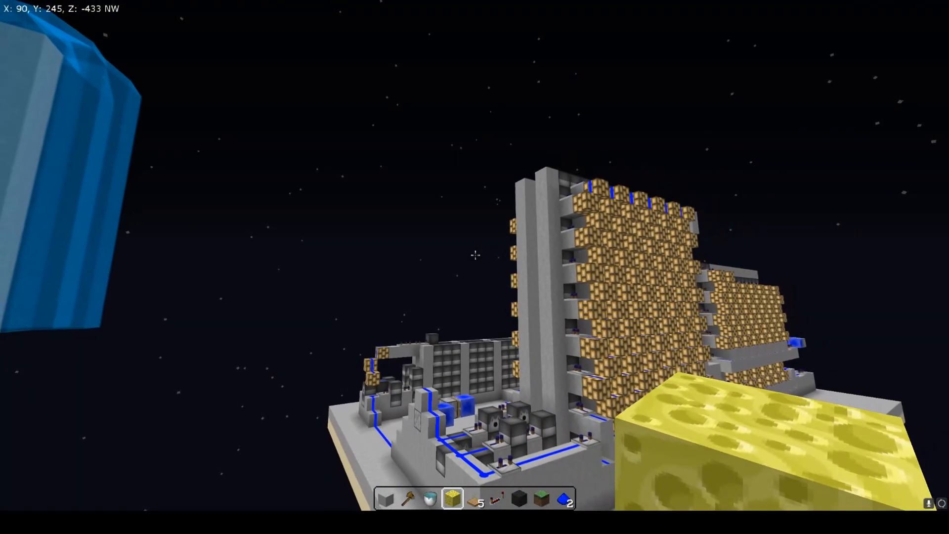
mouse_move(474, 256)
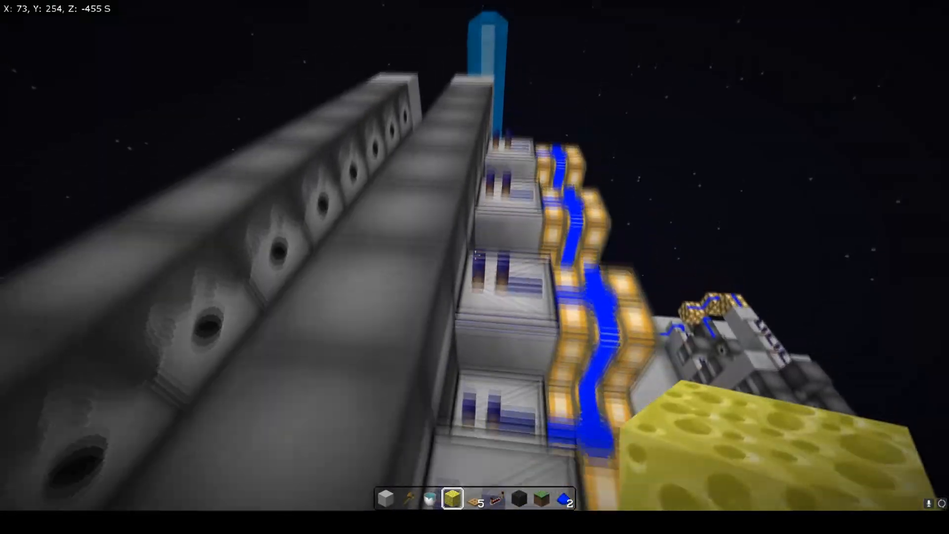
mouse_move(474, 255)
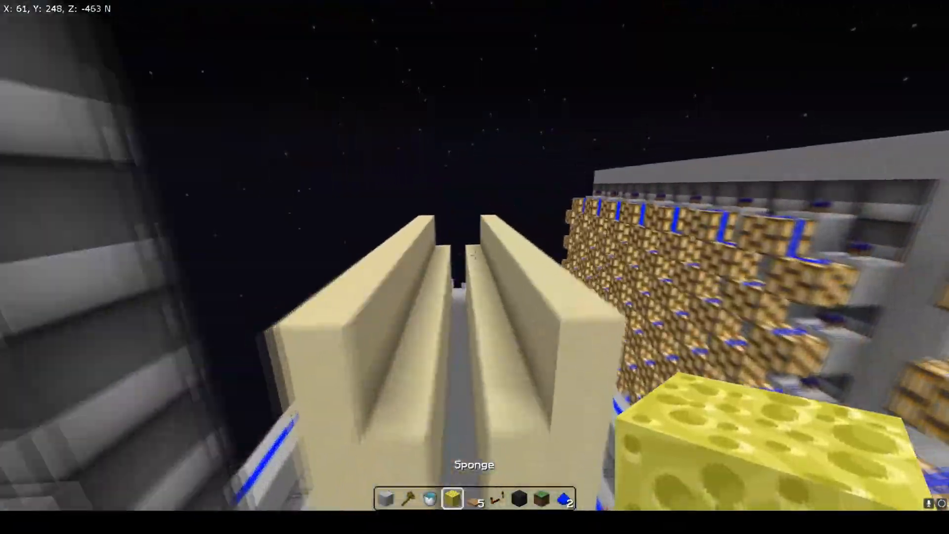
mouse_move(475, 267)
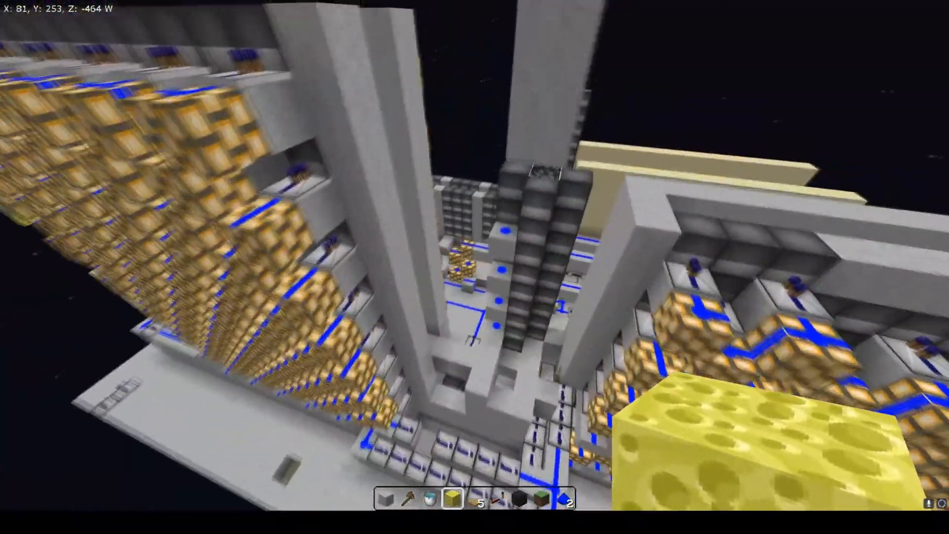
mouse_move(475, 267)
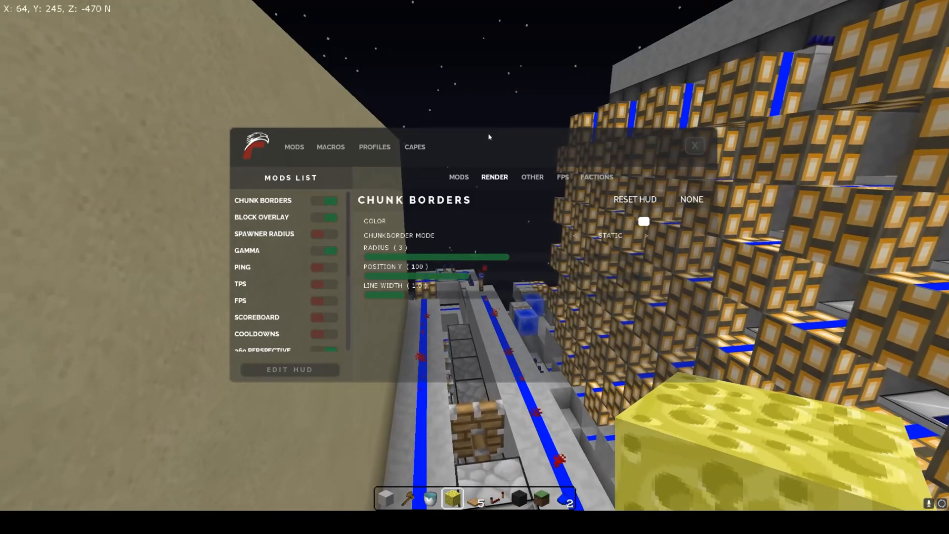
click(330, 200)
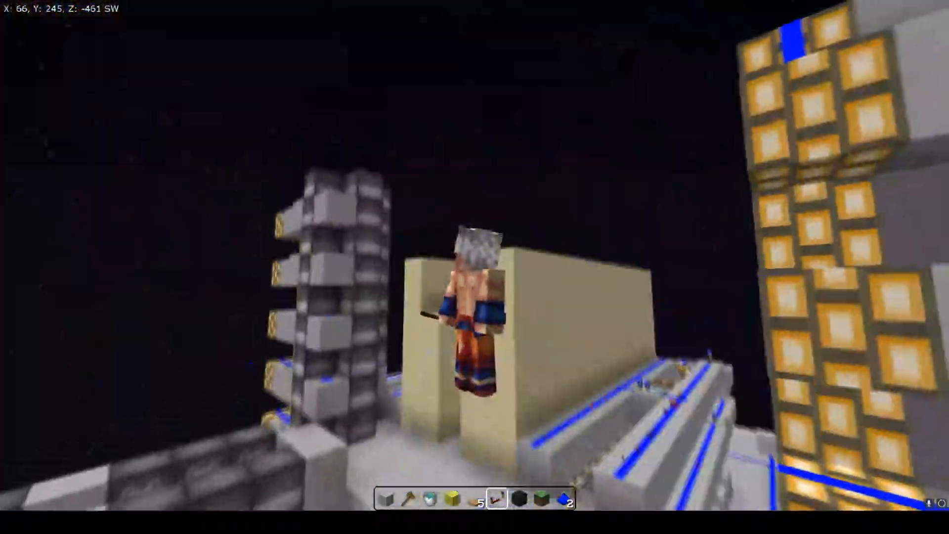
mouse_move(475, 267)
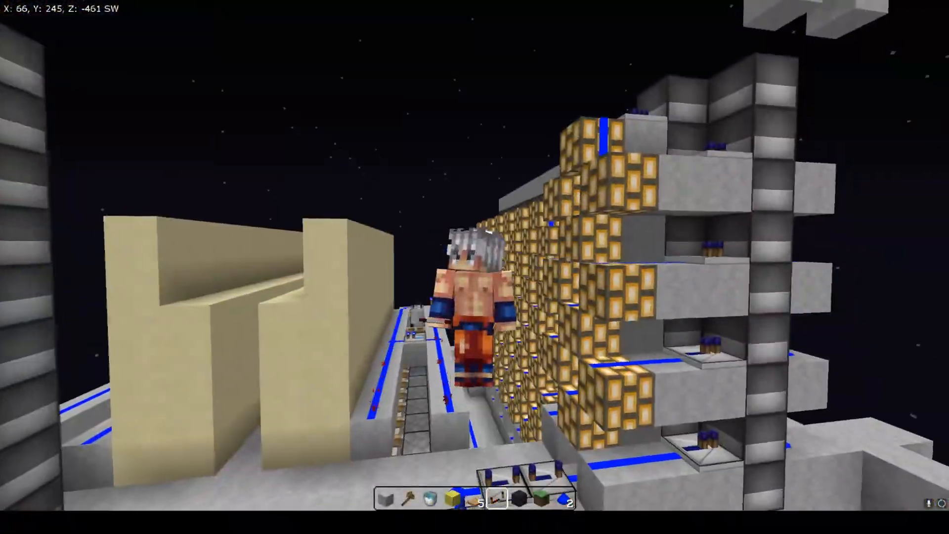